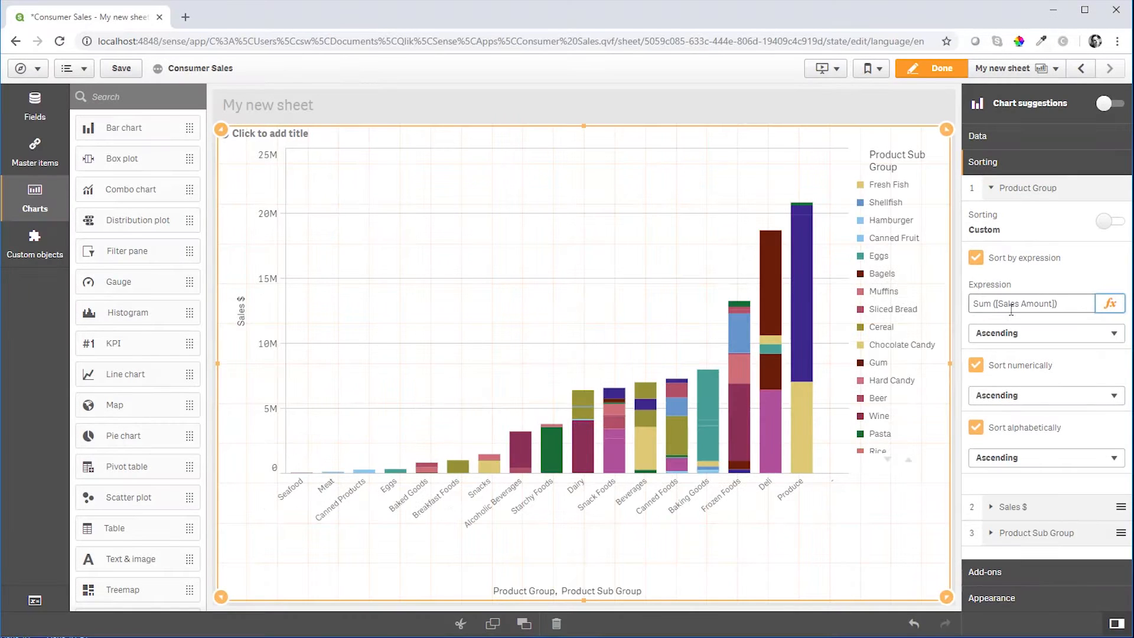
# - Set Product Group's expression sort to Descending and return to the app overview
pyautogui.click(1046, 333)
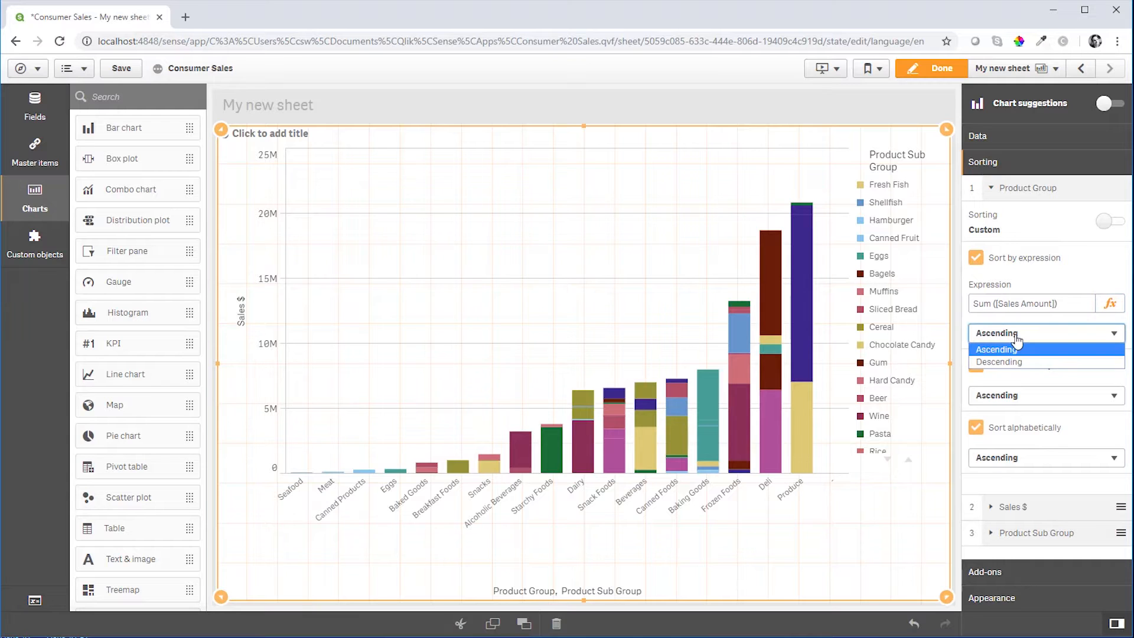
pyautogui.click(997, 363)
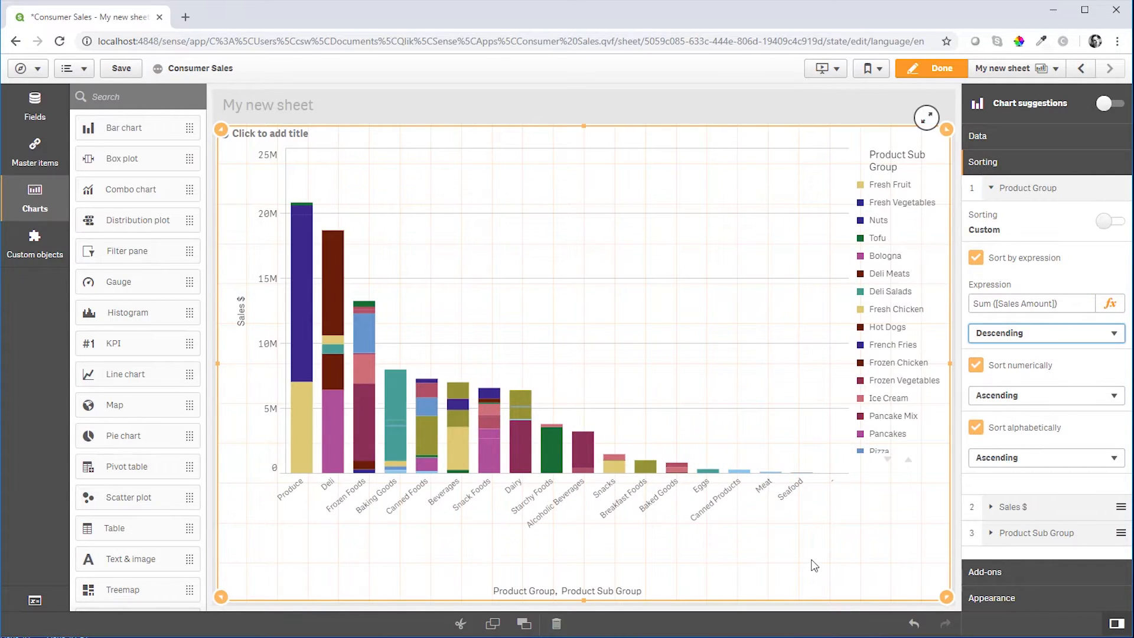
pyautogui.click(938, 69)
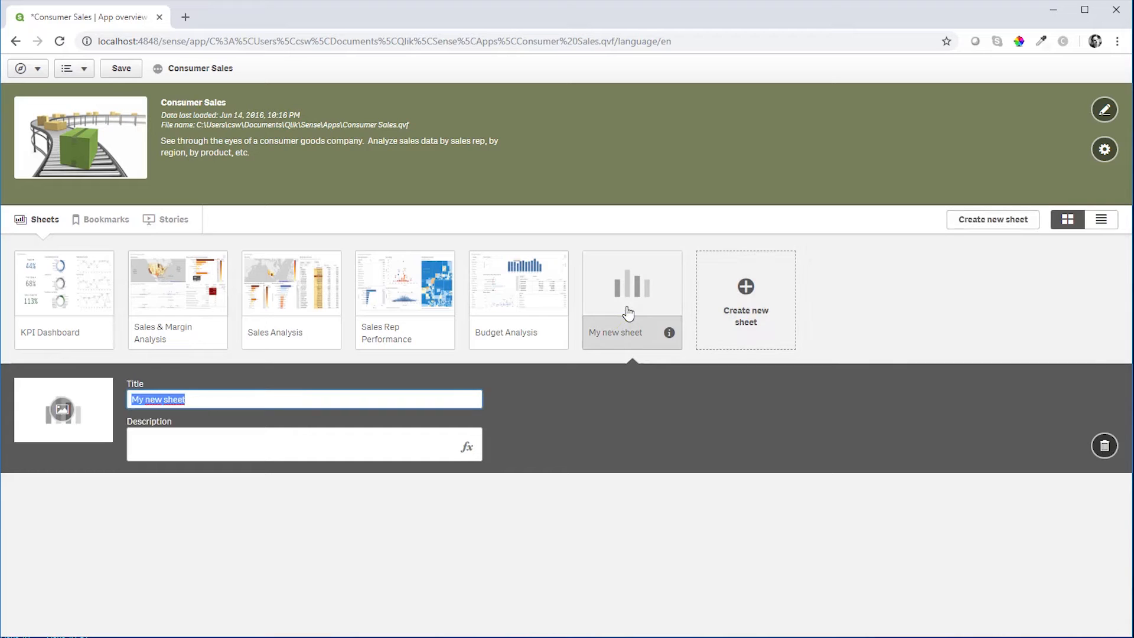
# - Open My new sheet and enter edit mode
pyautogui.doubleClick(631, 287)
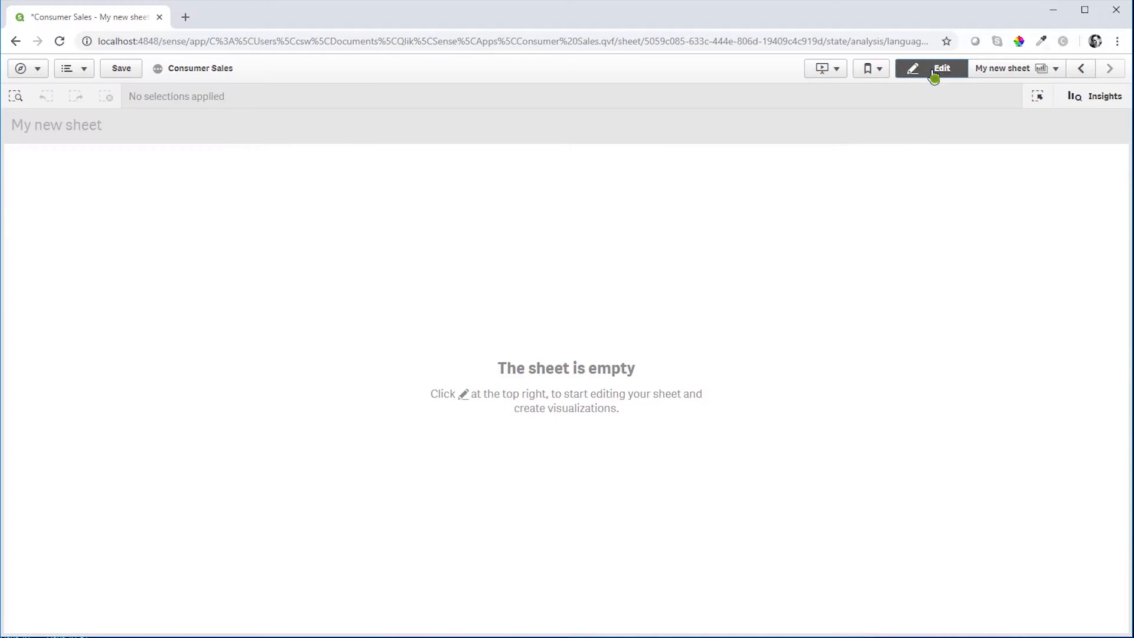
pyautogui.click(935, 69)
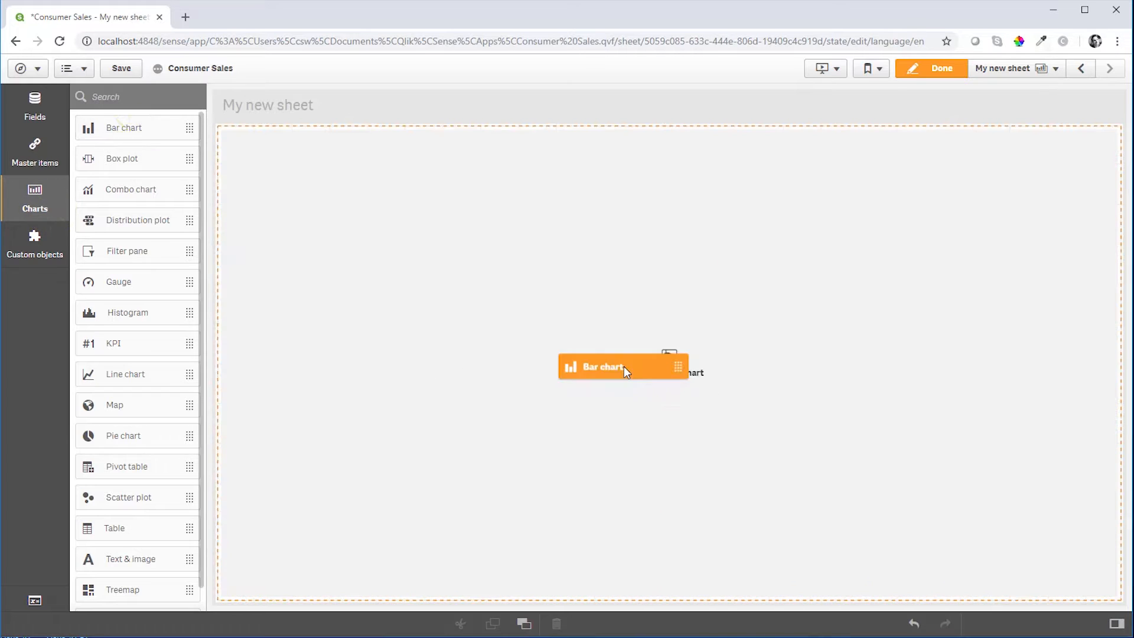
# - Build a bar chart with dimension Product Group and measure Sales $
pyautogui.click(583, 368)
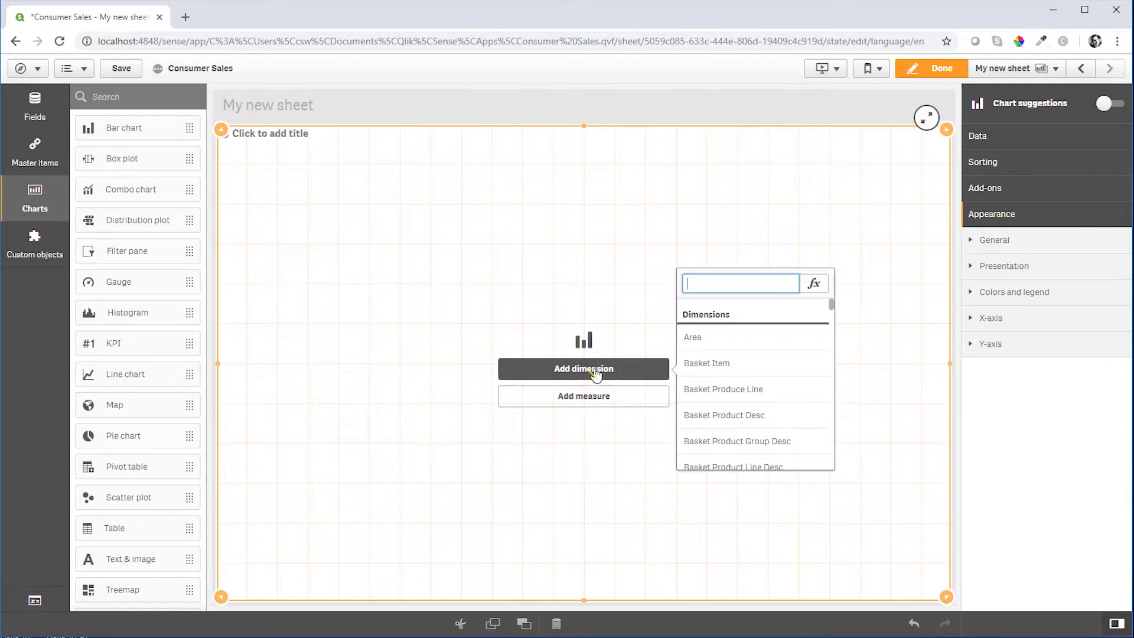
pyautogui.write('group')
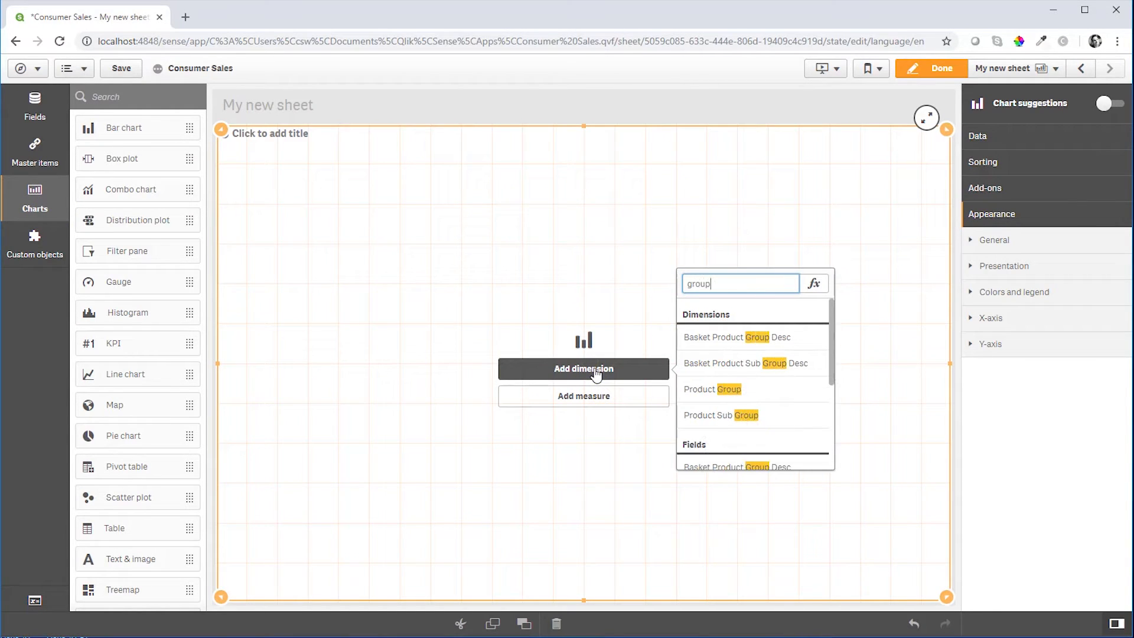
pyautogui.click(727, 388)
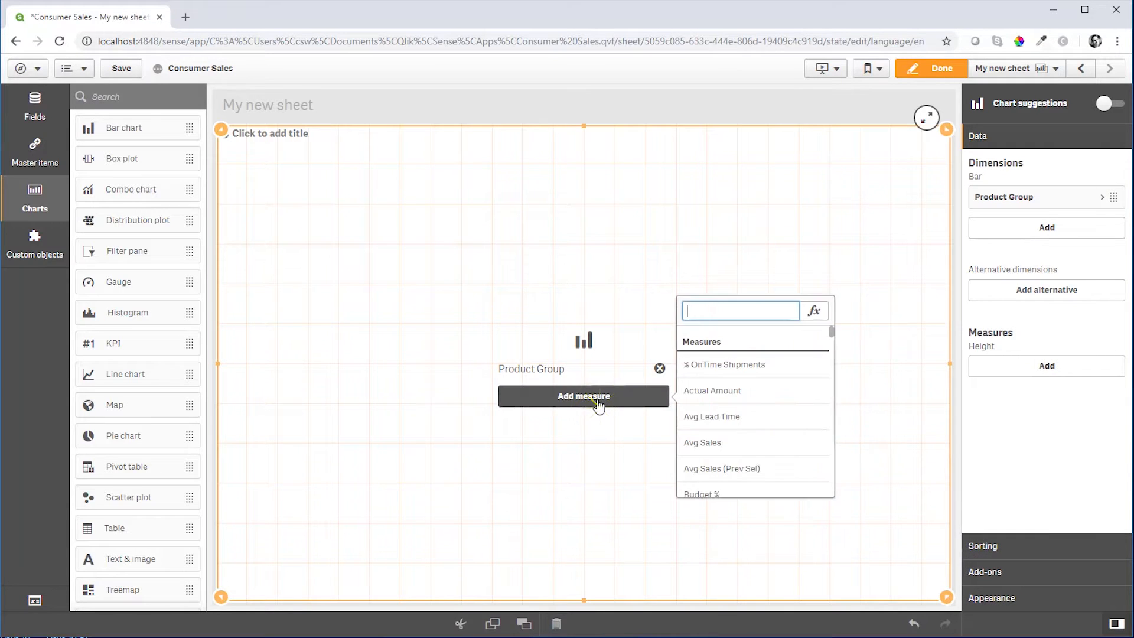
pyautogui.write('sales')
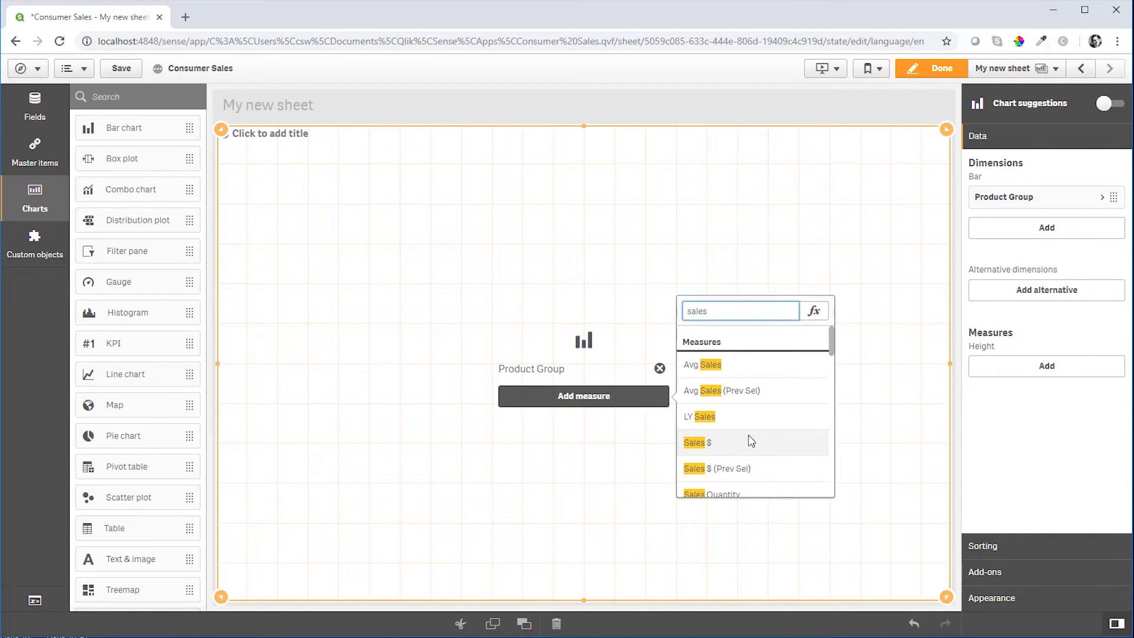
pyautogui.click(694, 442)
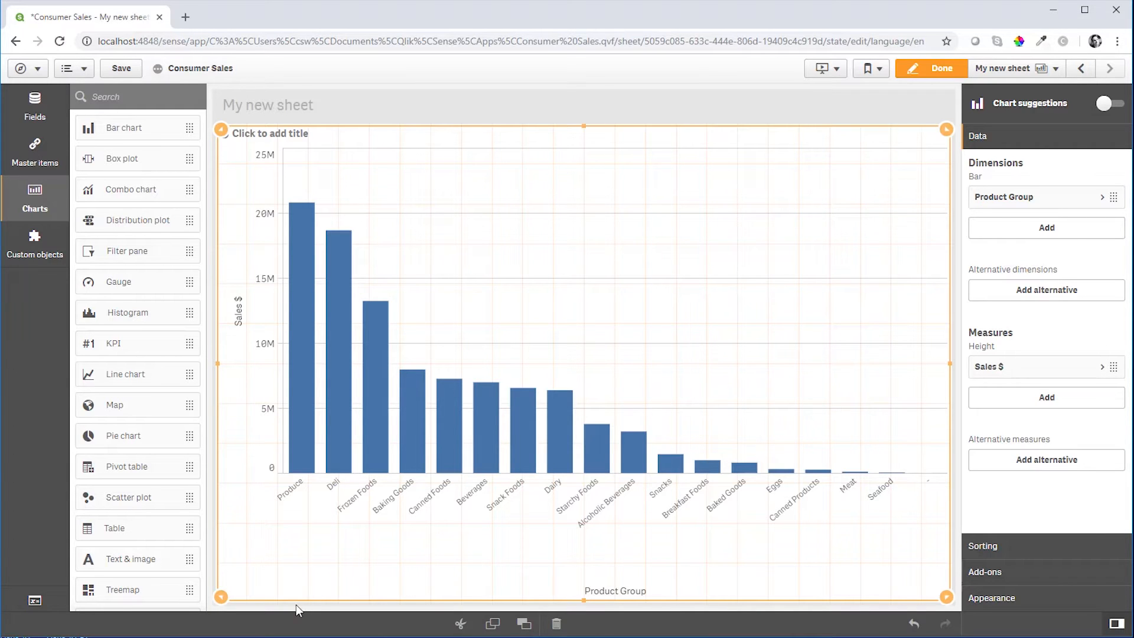
# - Add Product Sub Group as the chart's second dimension
pyautogui.click(1046, 228)
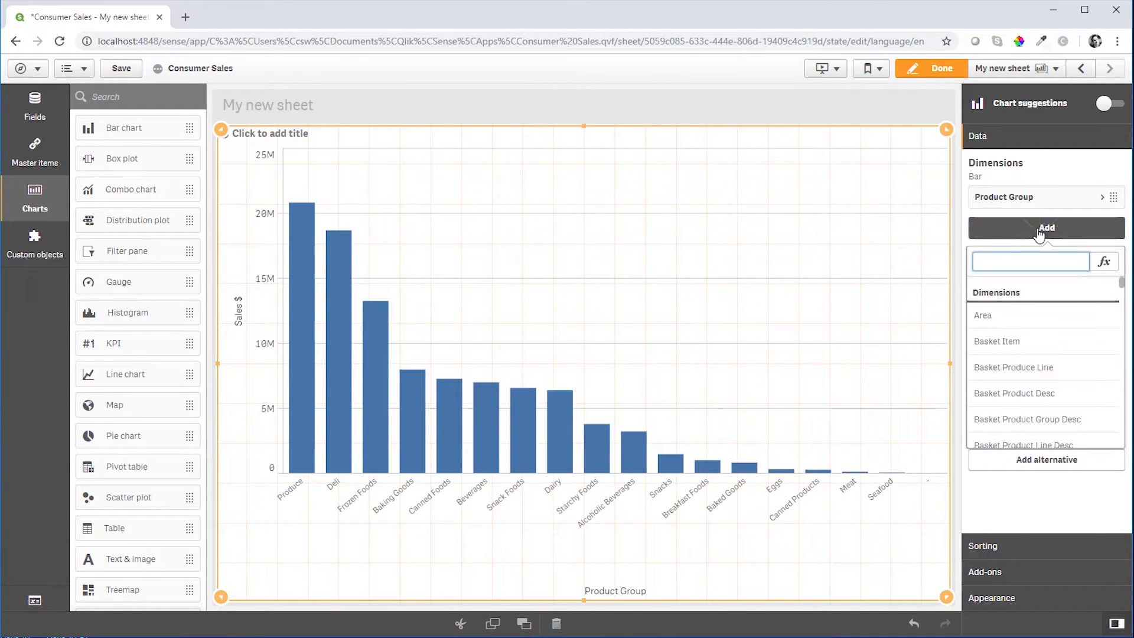
pyautogui.write('sub')
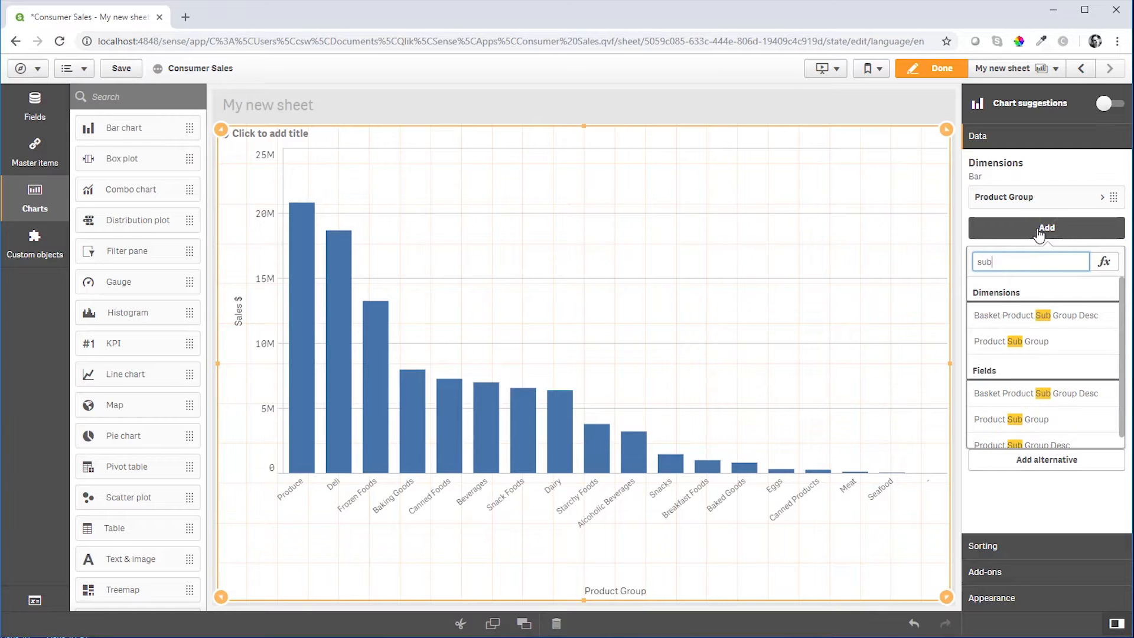
pyautogui.click(1011, 342)
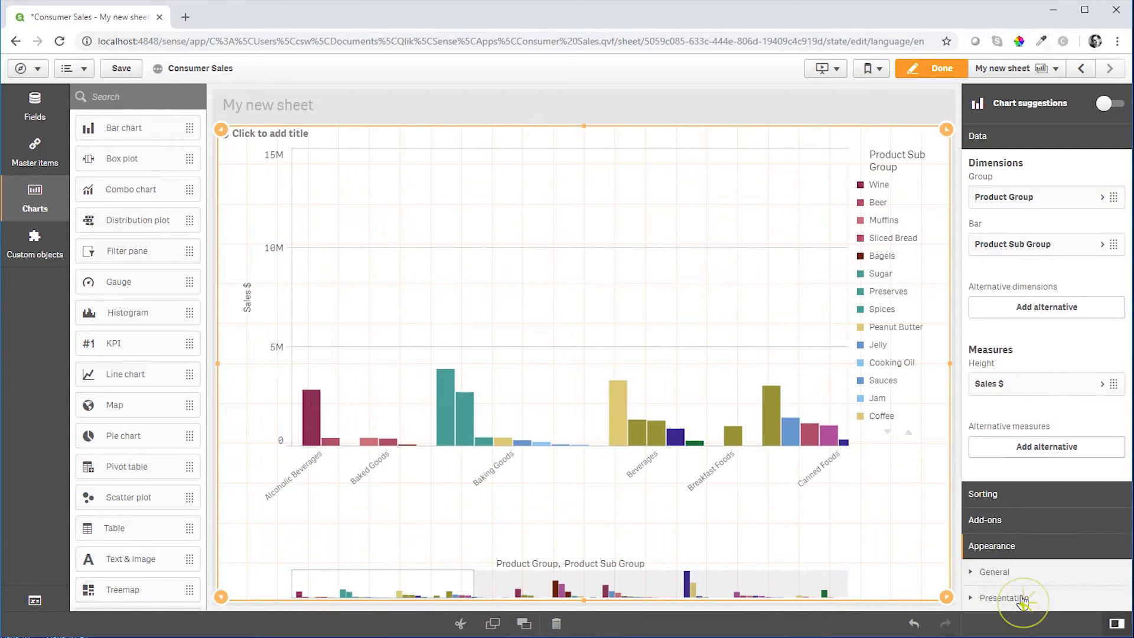
# - Set the presentation to Stacked under Appearance and bring up the sorting settings
pyautogui.click(990, 545)
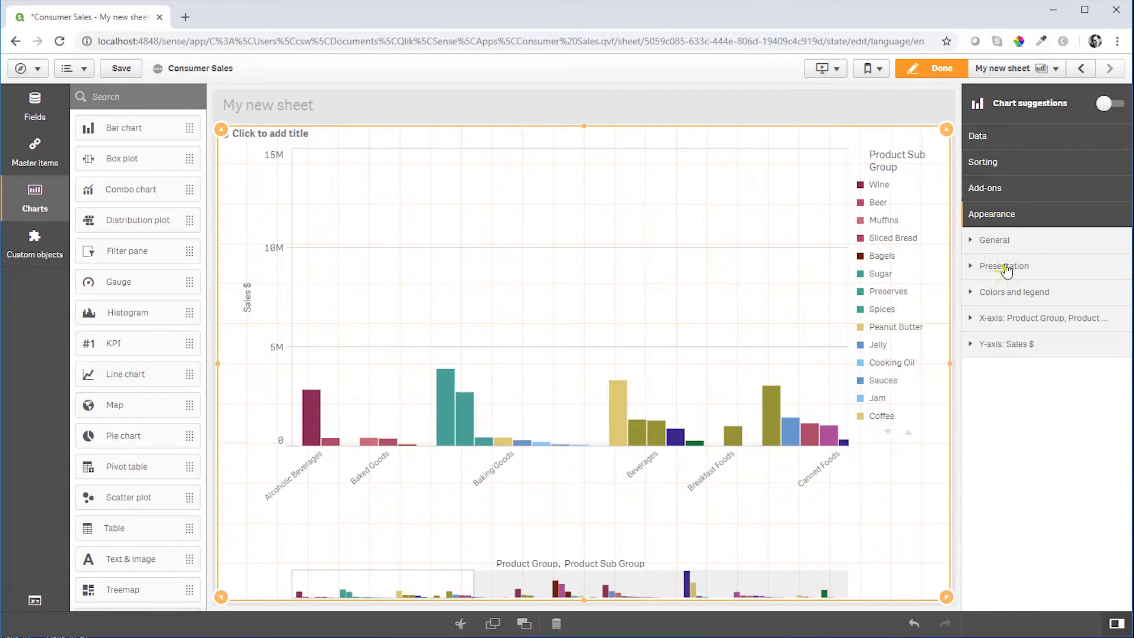
pyautogui.click(1003, 266)
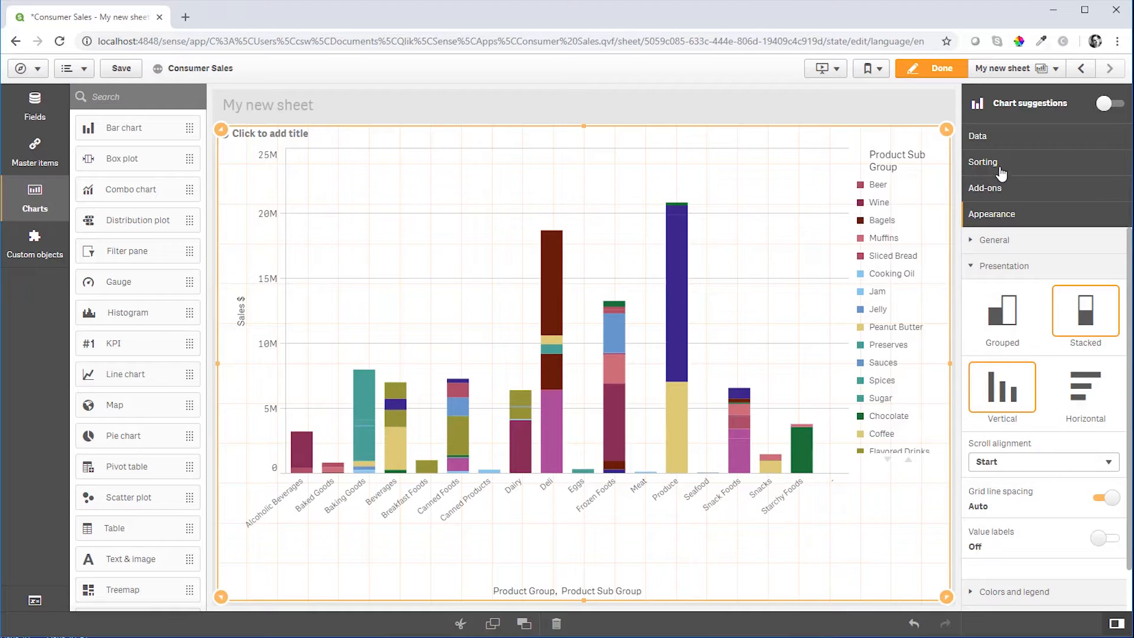
pyautogui.click(983, 162)
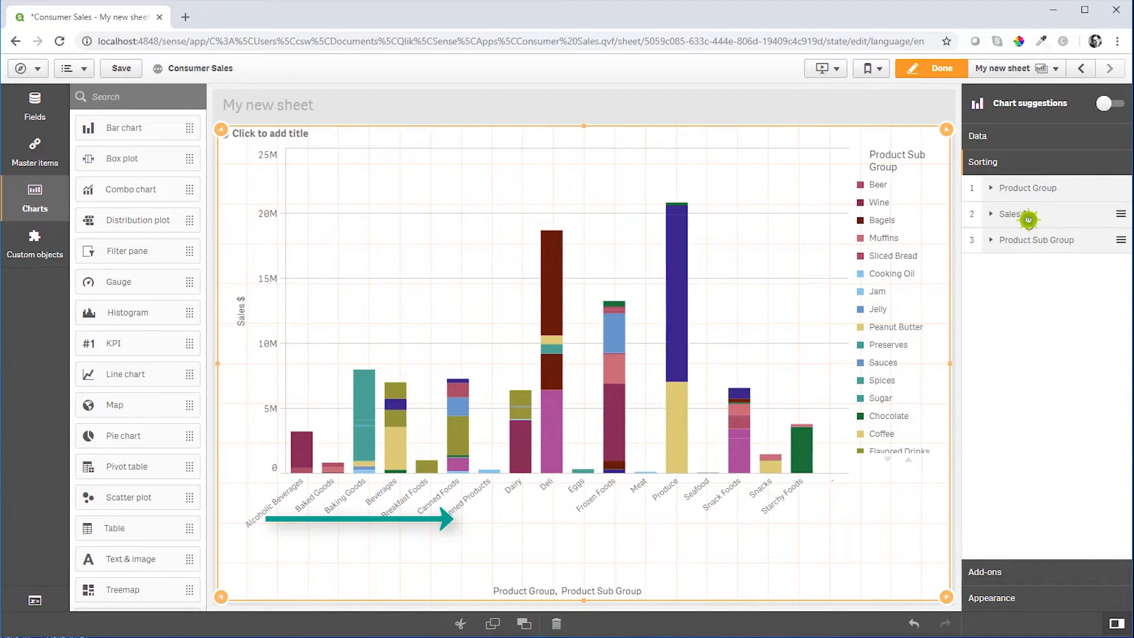
# - Unlink Sales $ from its master measure and copy the Sum([Sales Amount]) formula
pyautogui.moveTo(1026, 214); pyautogui.dragTo(1026, 181)
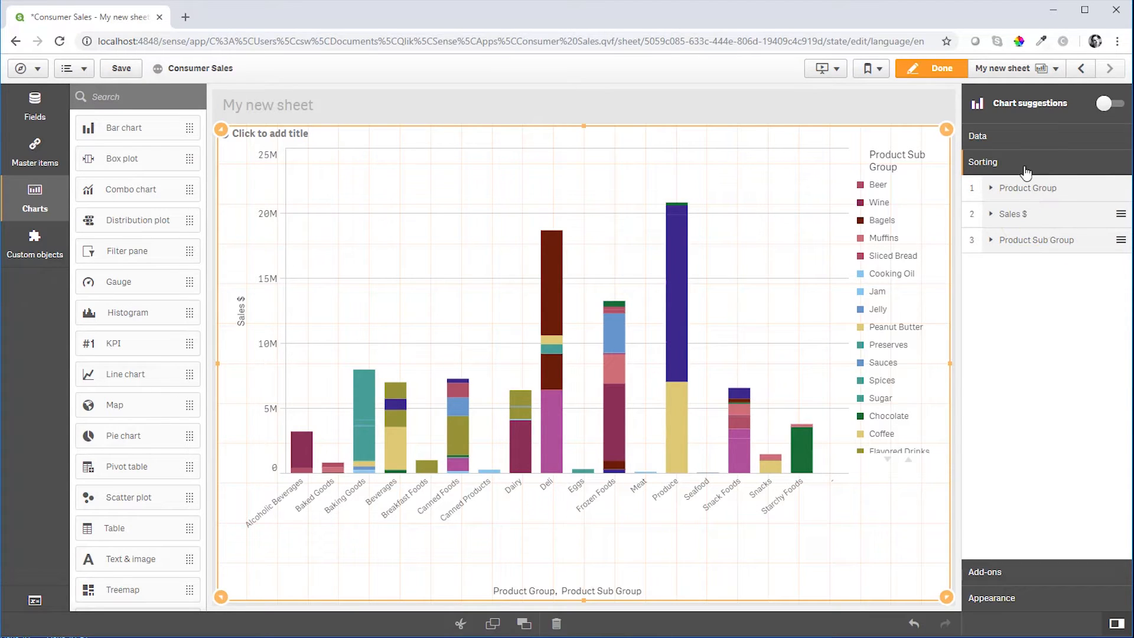
pyautogui.click(976, 135)
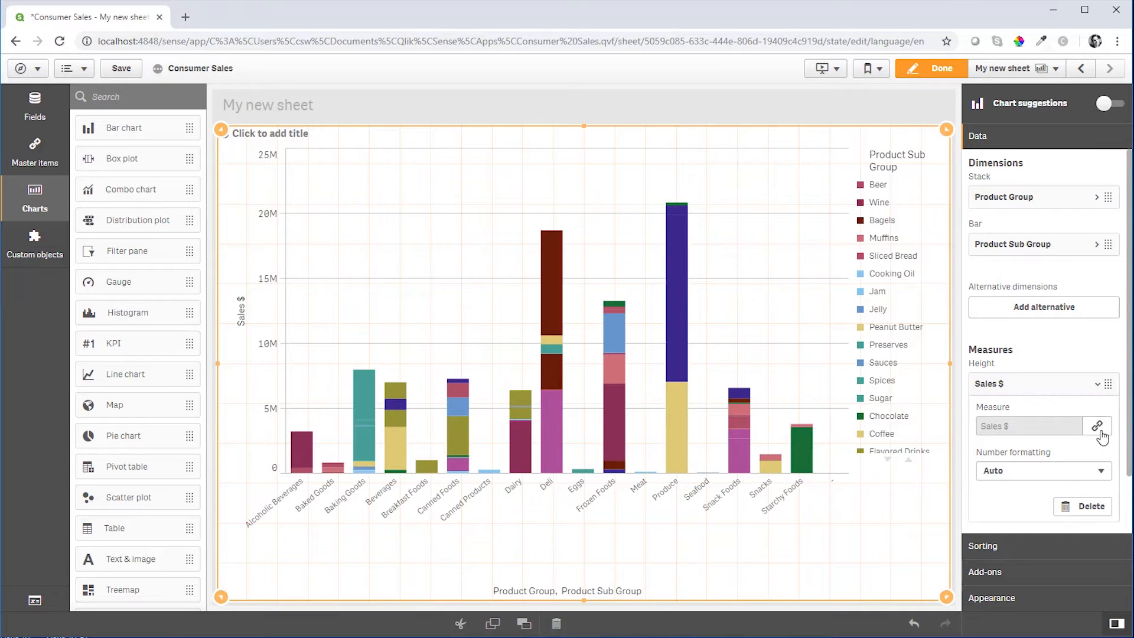
pyautogui.click(1097, 425)
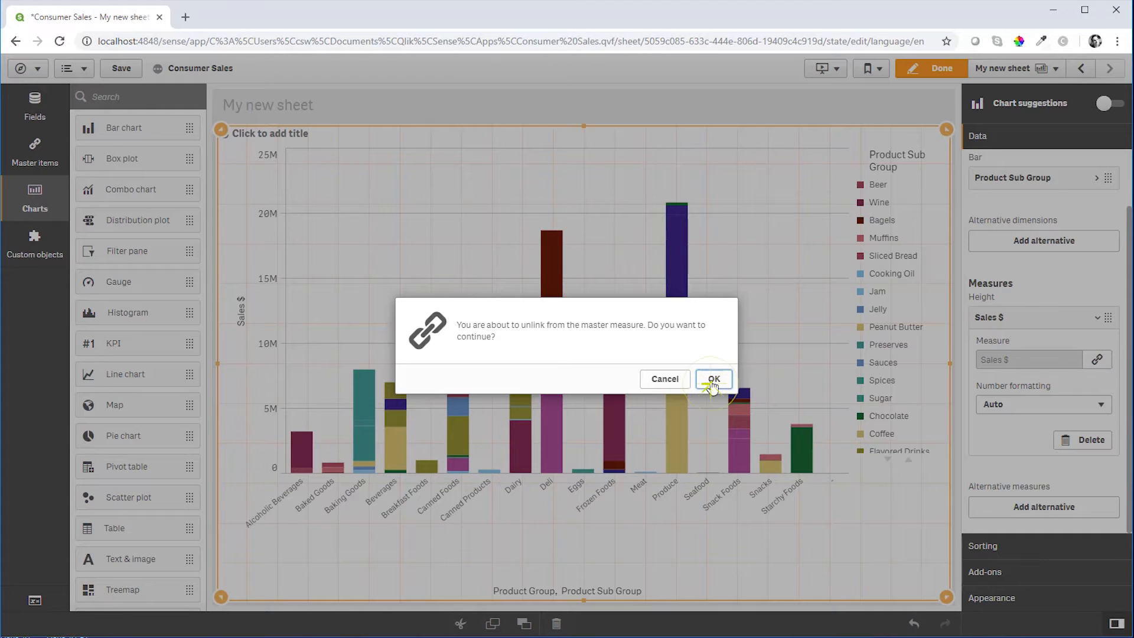
pyautogui.click(713, 379)
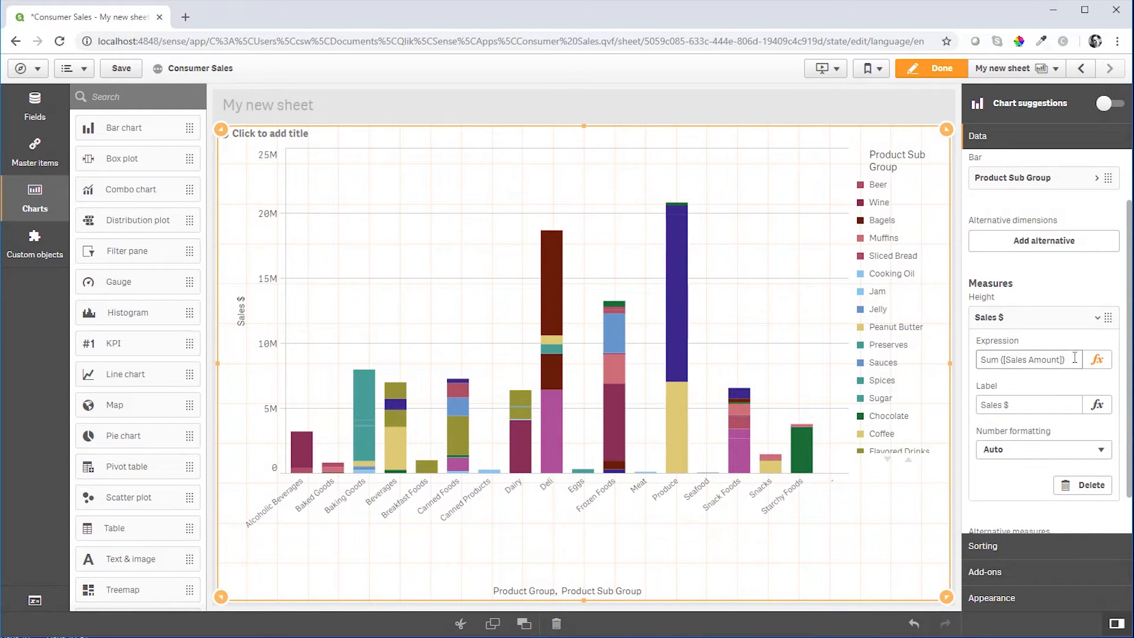
pyautogui.press('ctrl+c')
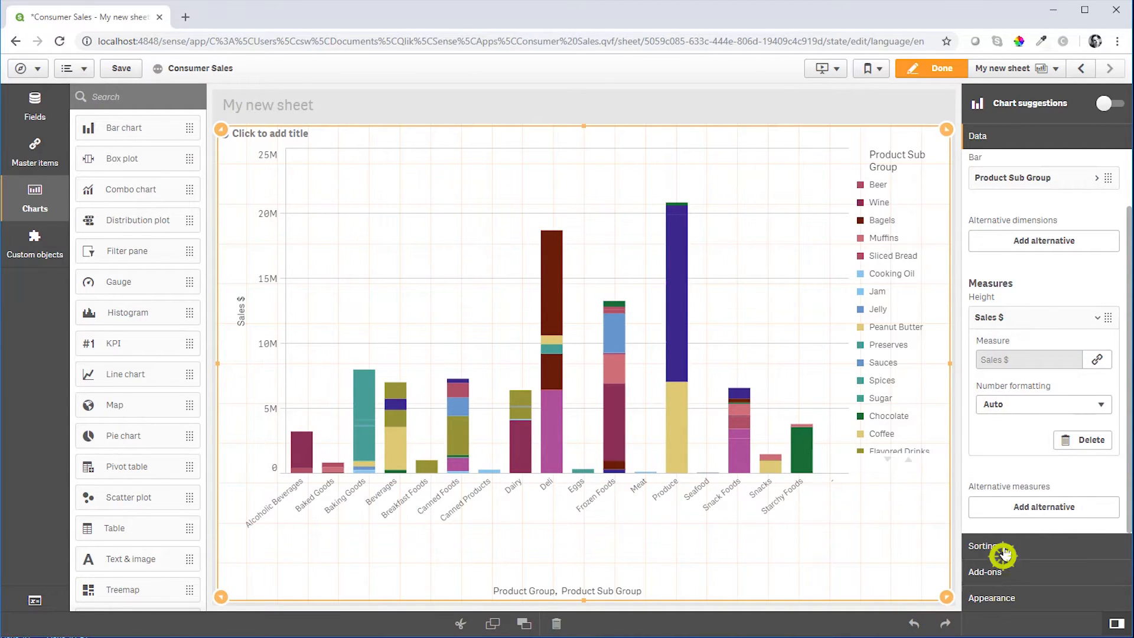
# - Sort Product Group by the pasted Sum([Sales Amount]) expression in descending order
pyautogui.click(990, 546)
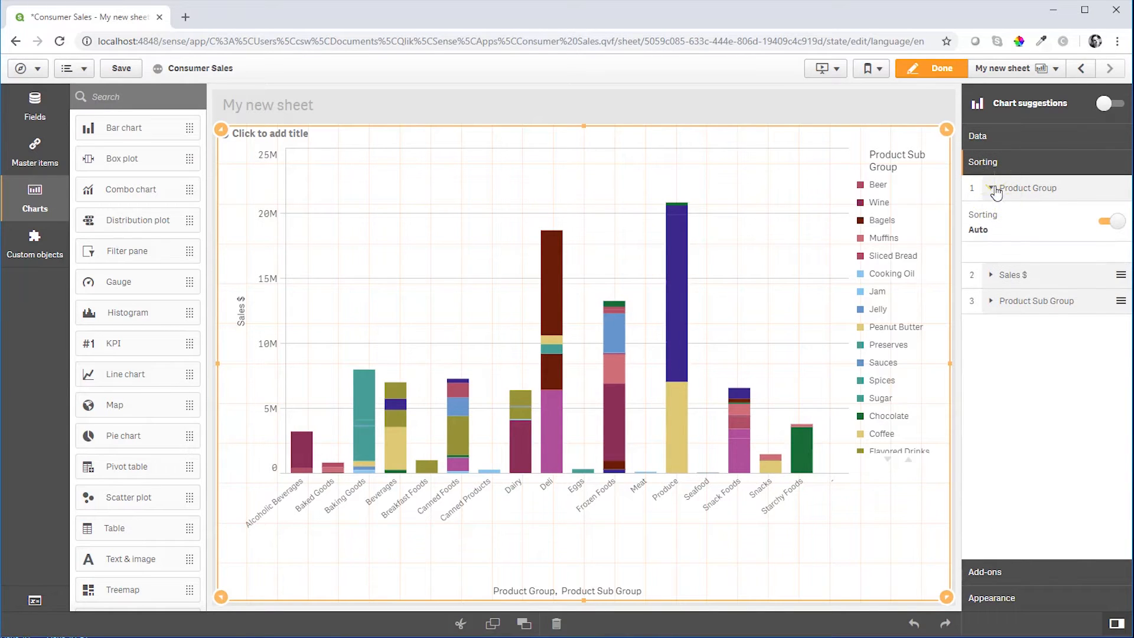
pyautogui.click(1111, 221)
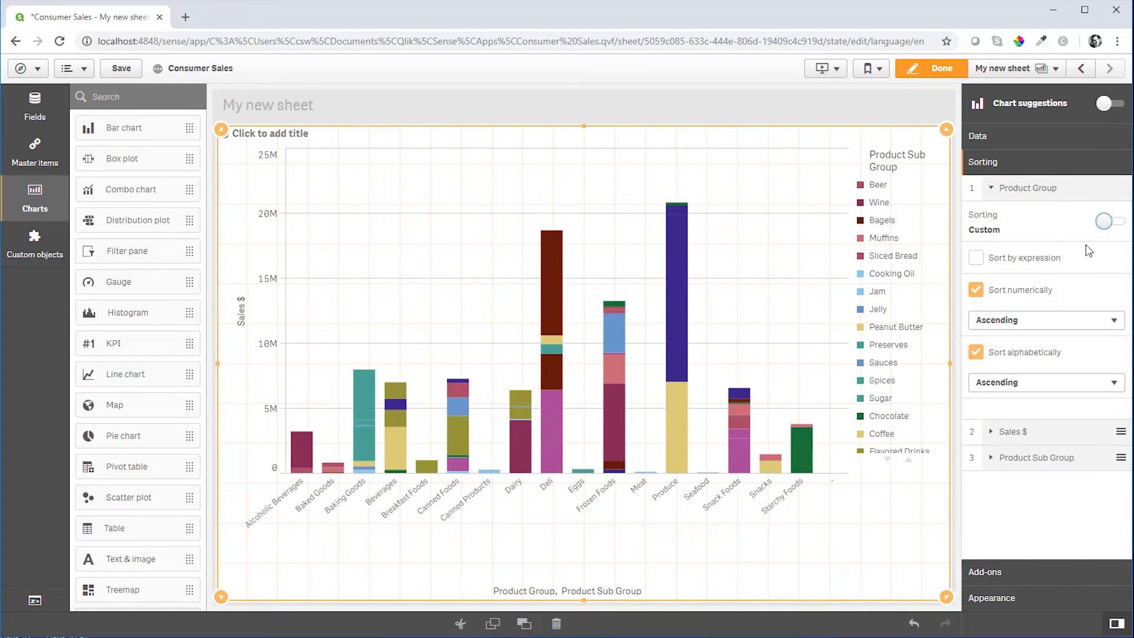
pyautogui.click(975, 257)
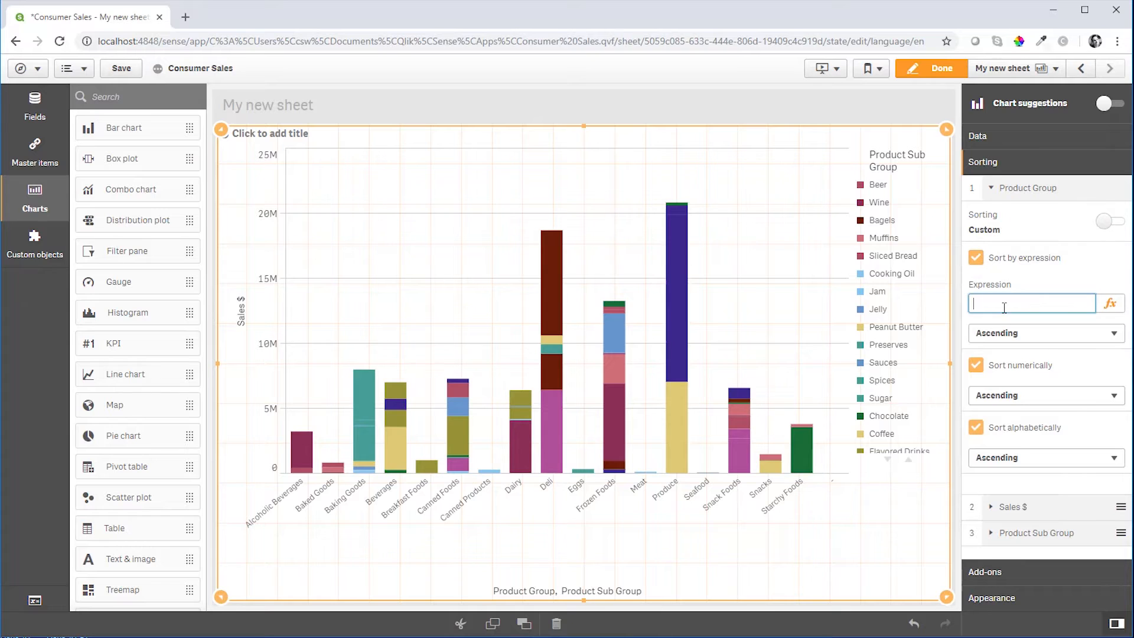
pyautogui.press('ctrl+v')
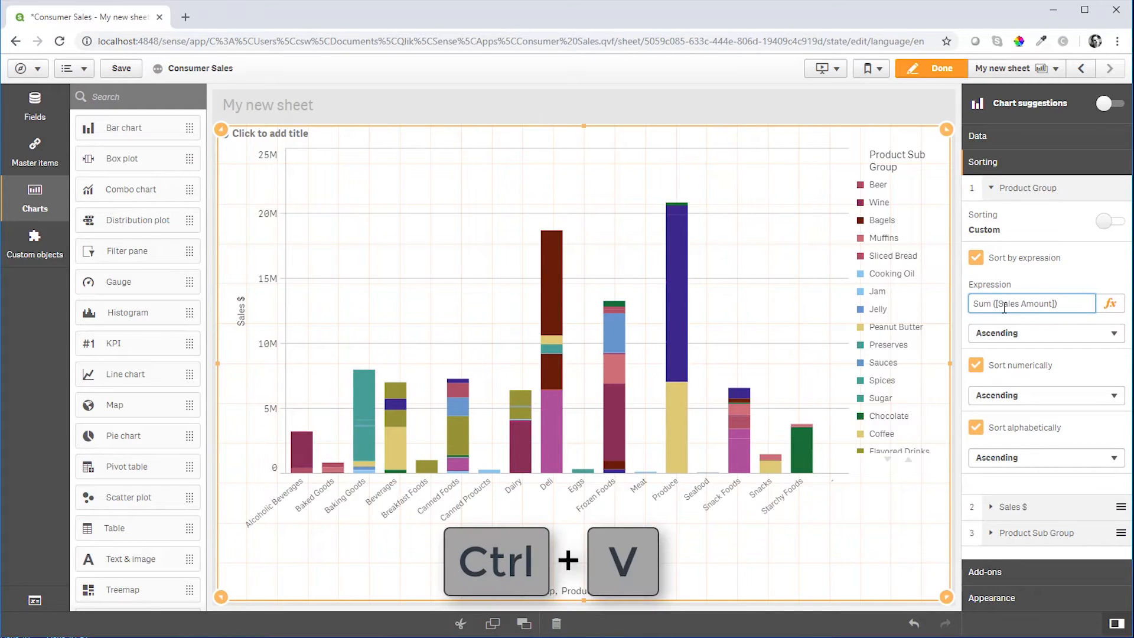
pyautogui.click(1046, 333)
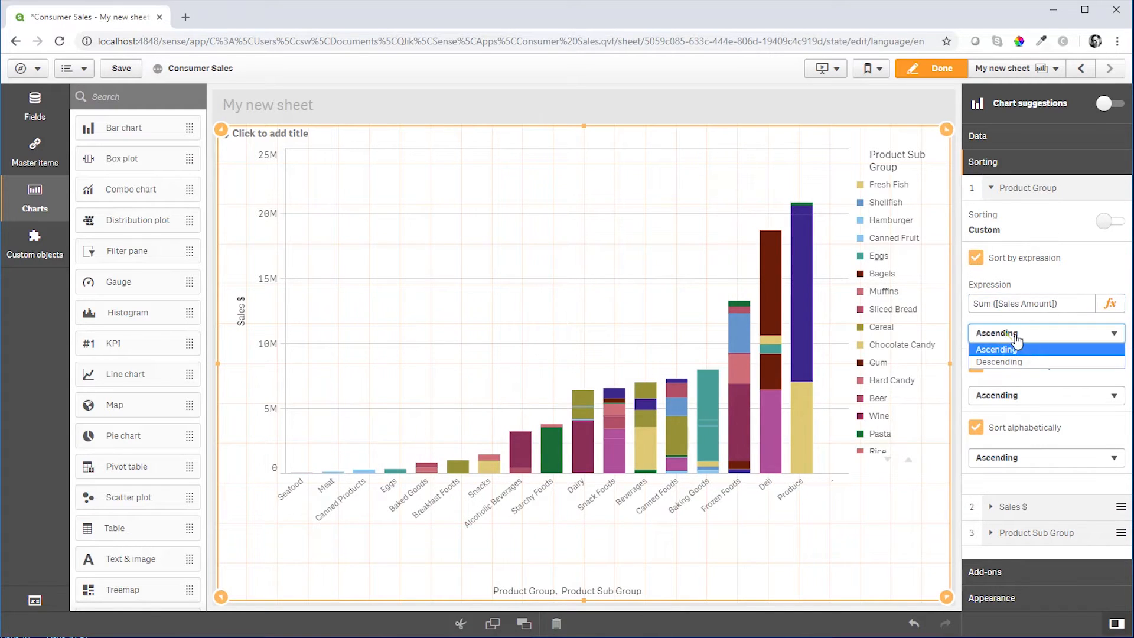
pyautogui.click(998, 362)
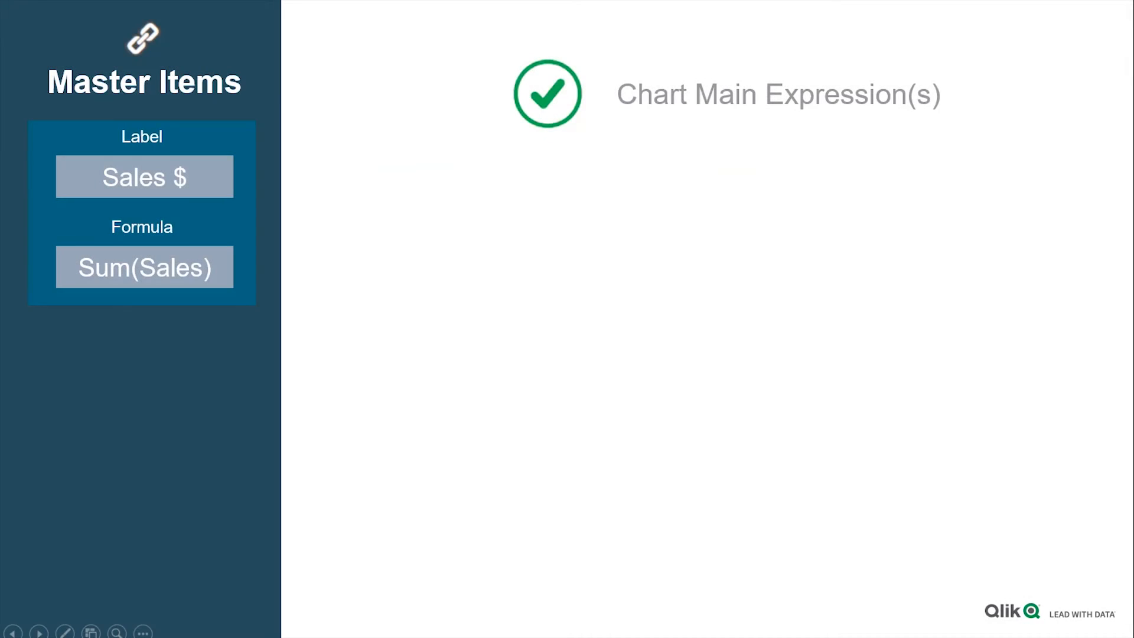
# - Advance the slide to show Sort-By-Expression and the Variables panel with vSales
pyautogui.moveTo(143, 176); pyautogui.dragTo(401, 93)
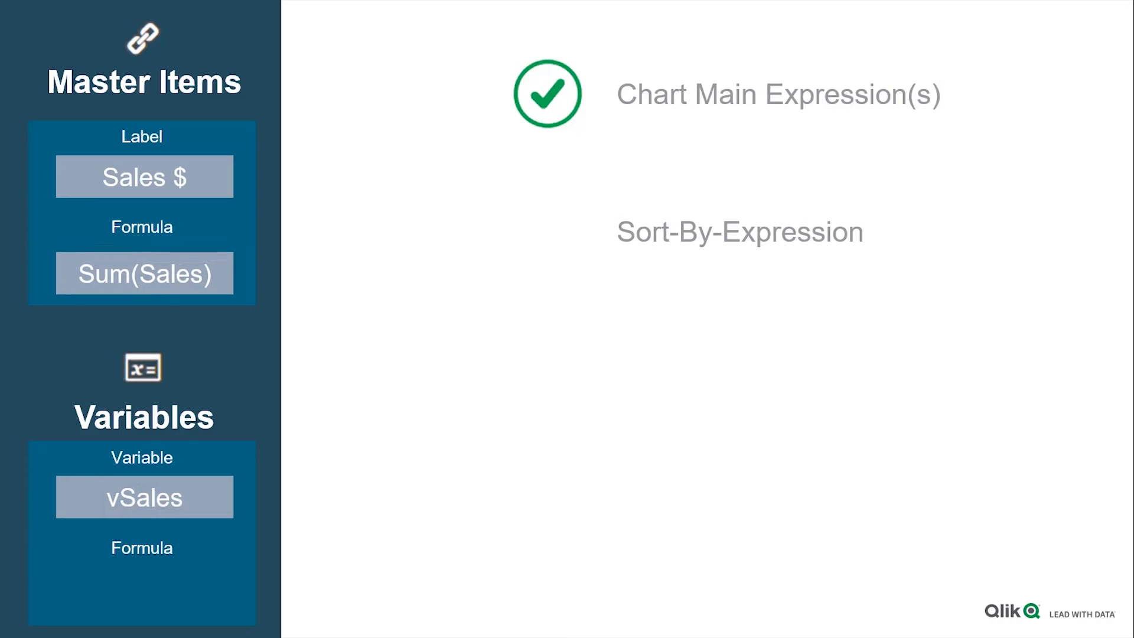
pyautogui.moveTo(143, 273); pyautogui.dragTo(143, 586)
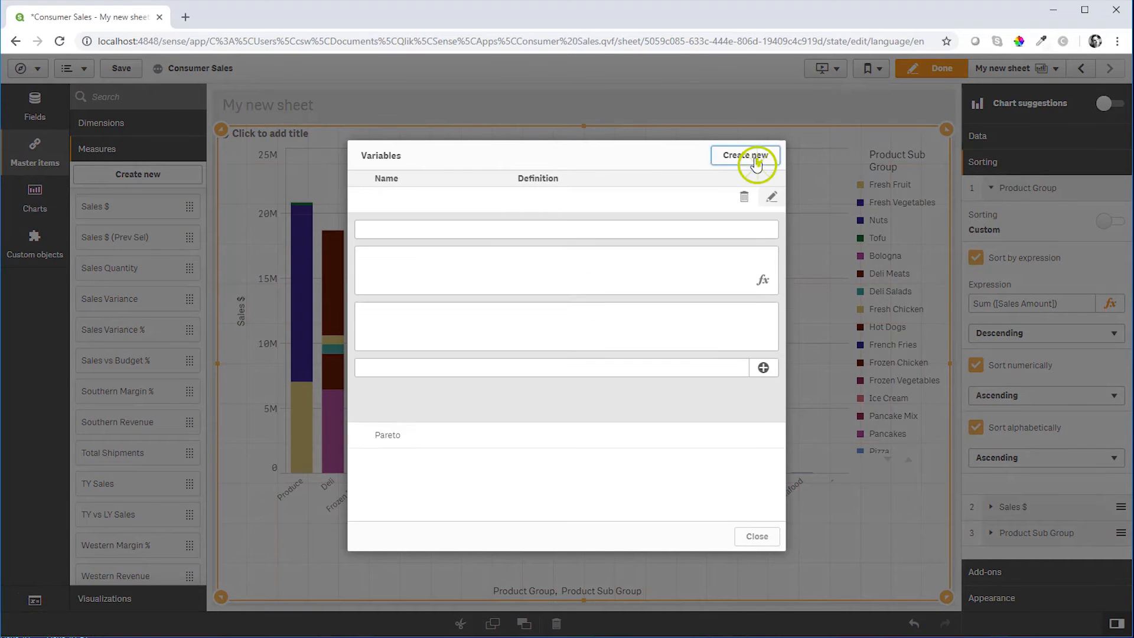
# - Create variable vSales as Sum ([Sales Amount]) and sort Product Group by $(vSales)
pyautogui.click(745, 156)
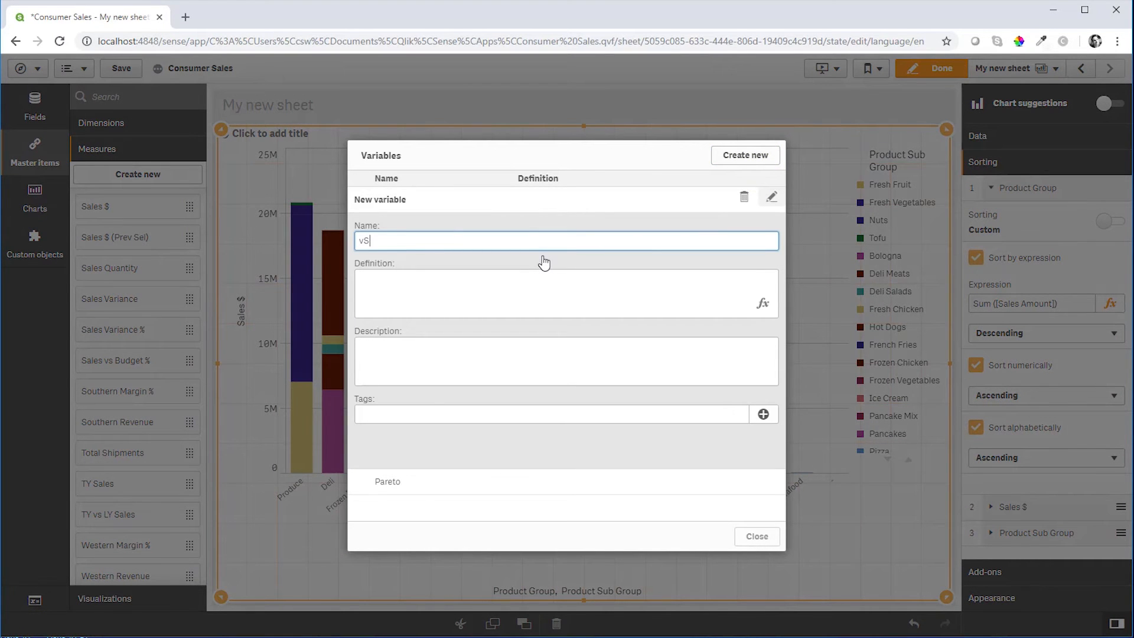
pyautogui.write('Sum ([Sales Amount])')
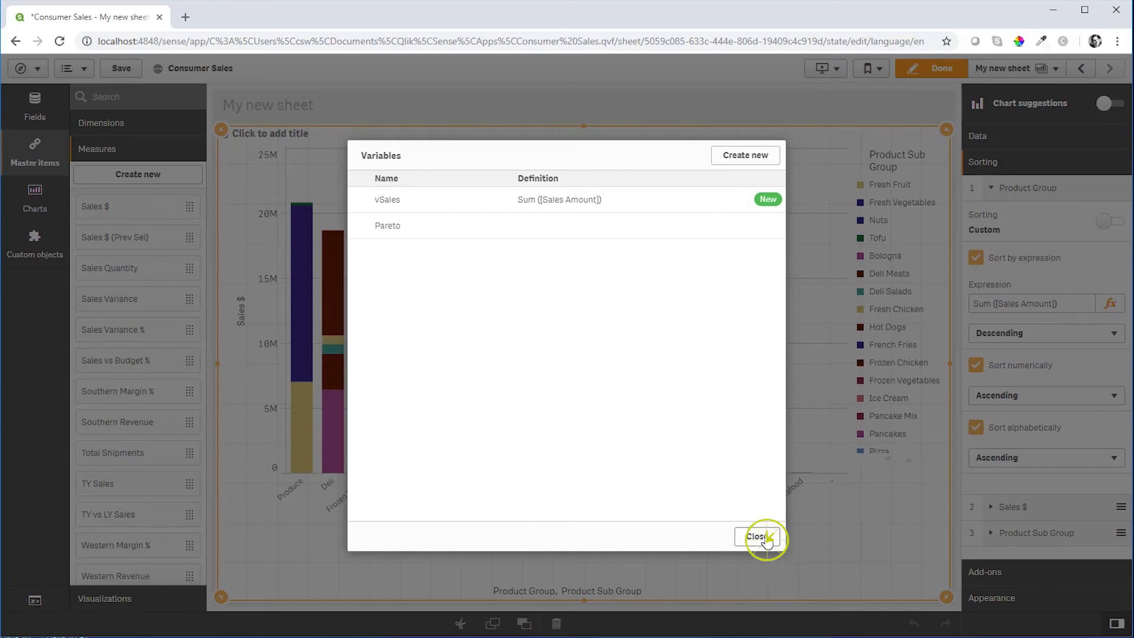
pyautogui.click(757, 536)
pyautogui.write('$8')
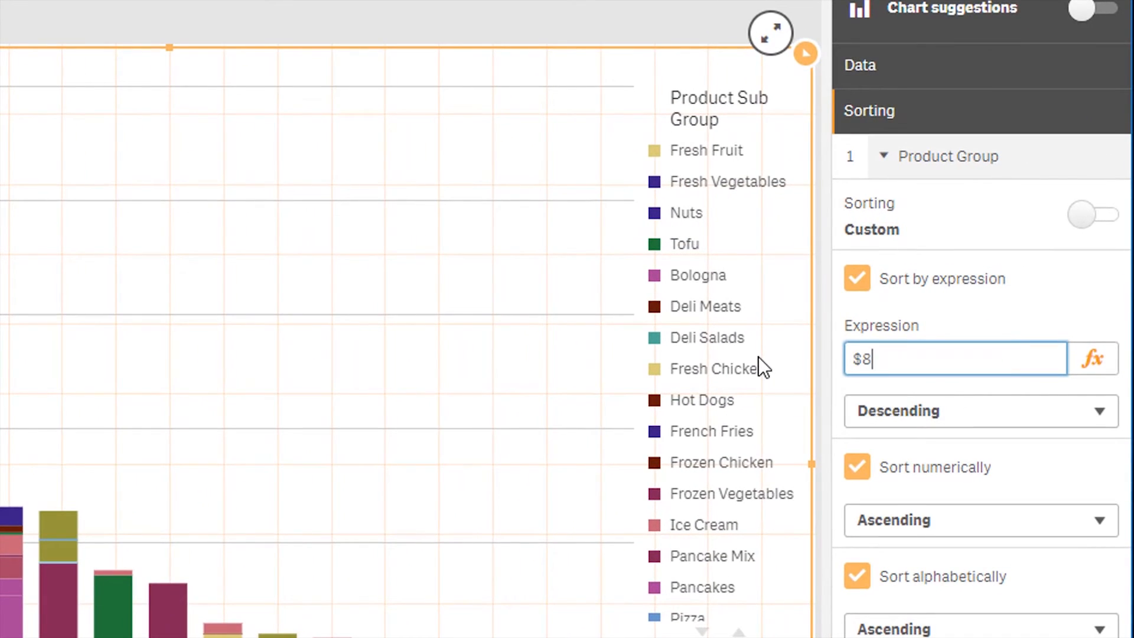
pyautogui.write('vSales)')
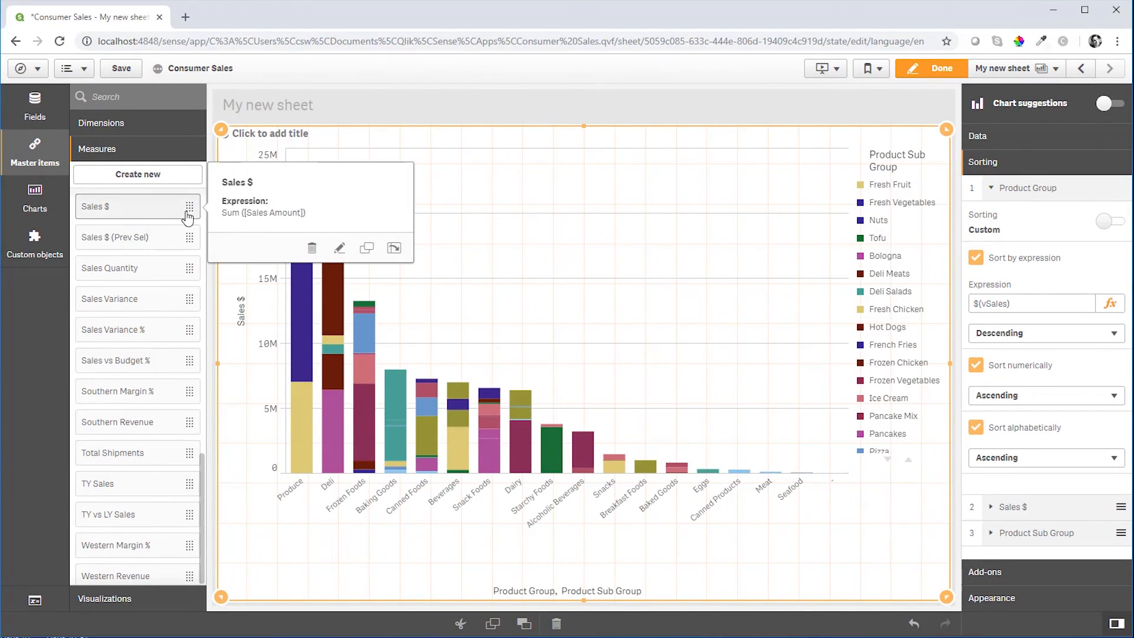
# - Edit the Sales $ master measure and replace its expression with $(vSales)
pyautogui.click(338, 248)
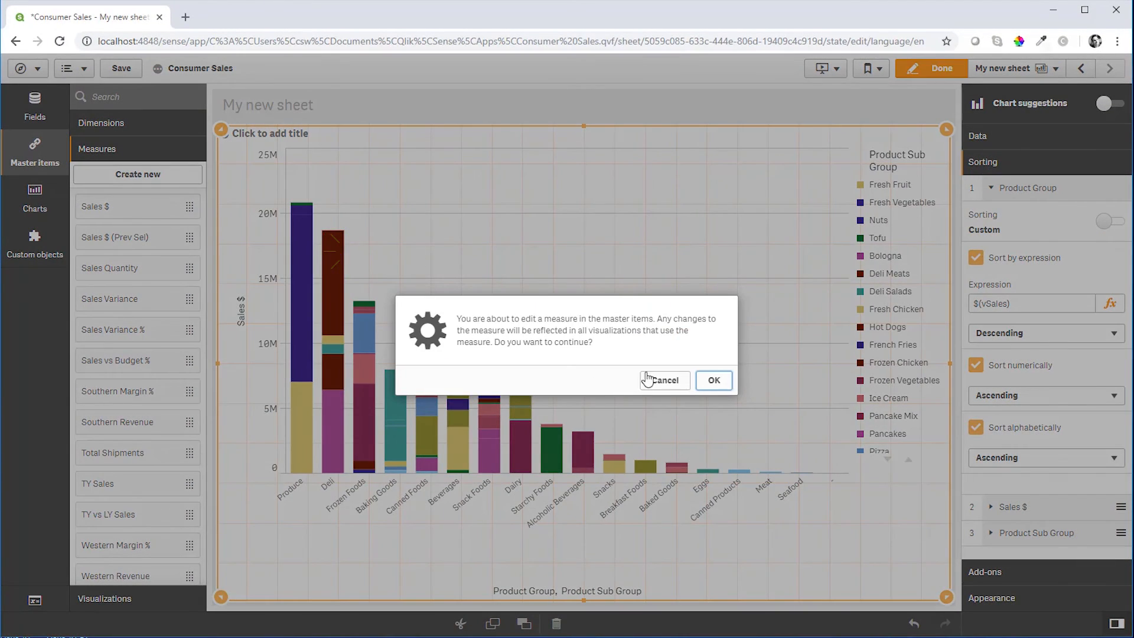
pyautogui.click(713, 380)
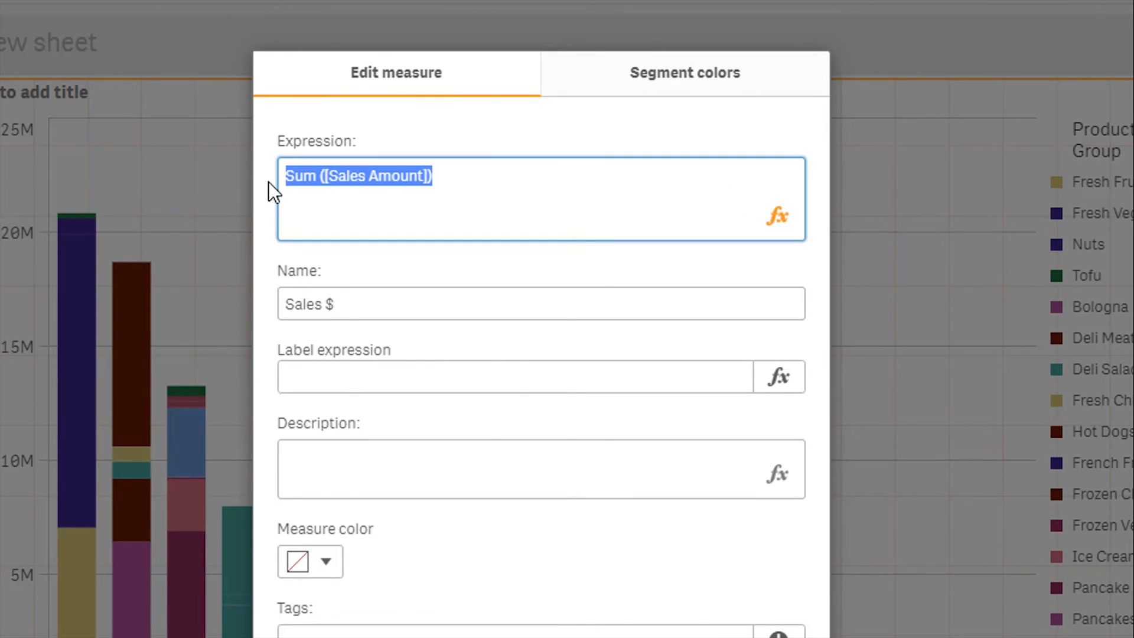
pyautogui.write('$(vSales')
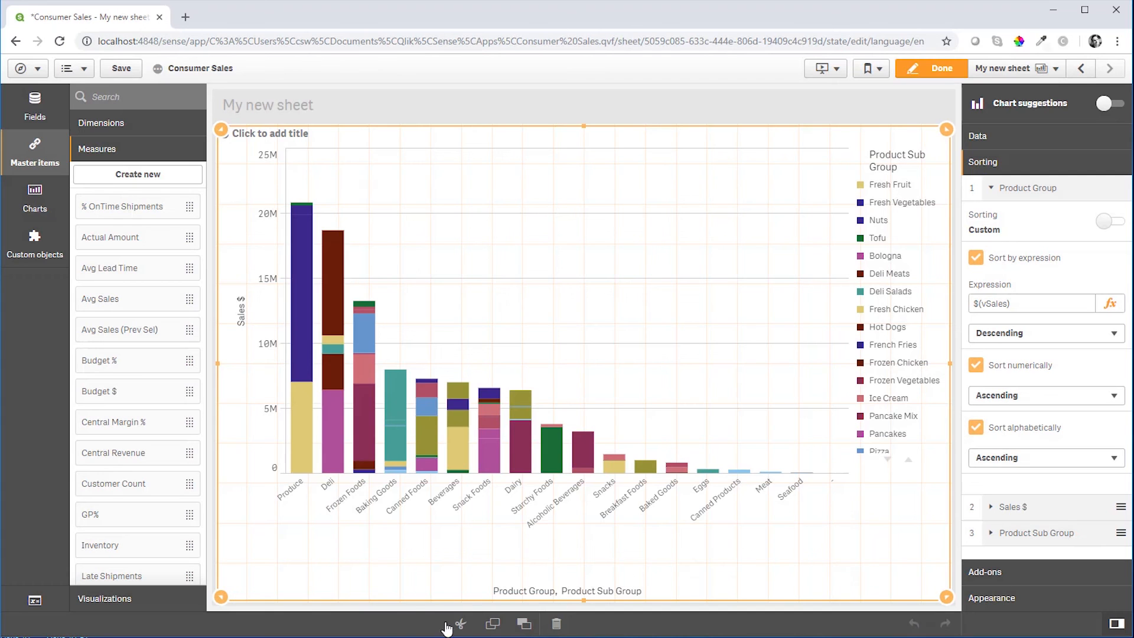
pyautogui.moveTo(307, 507)
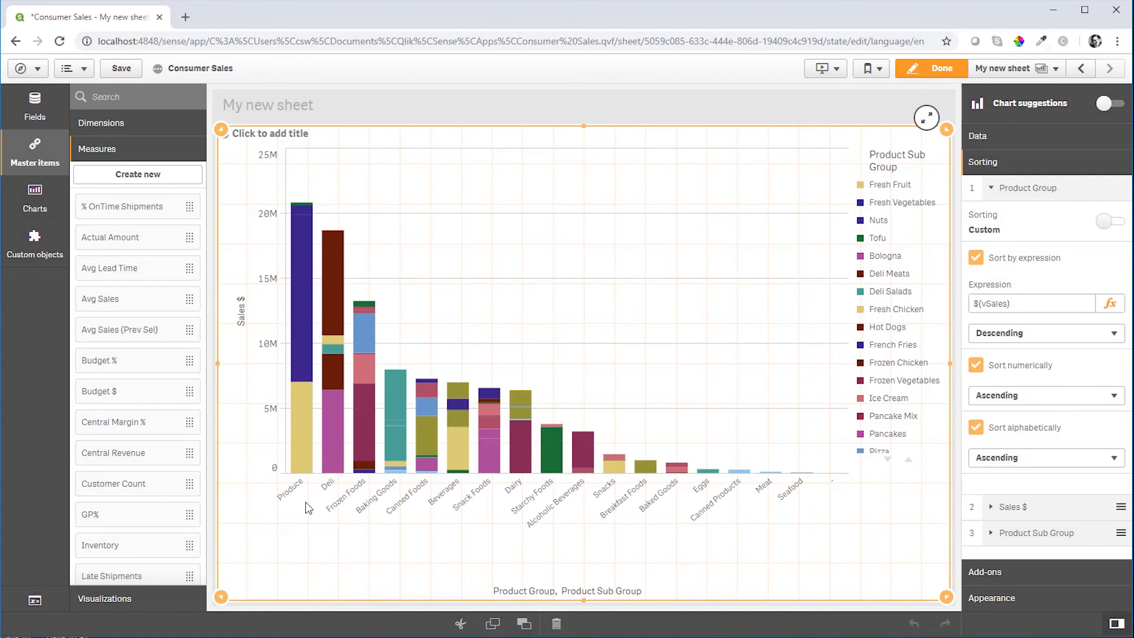
pyautogui.moveTo(31, 600)
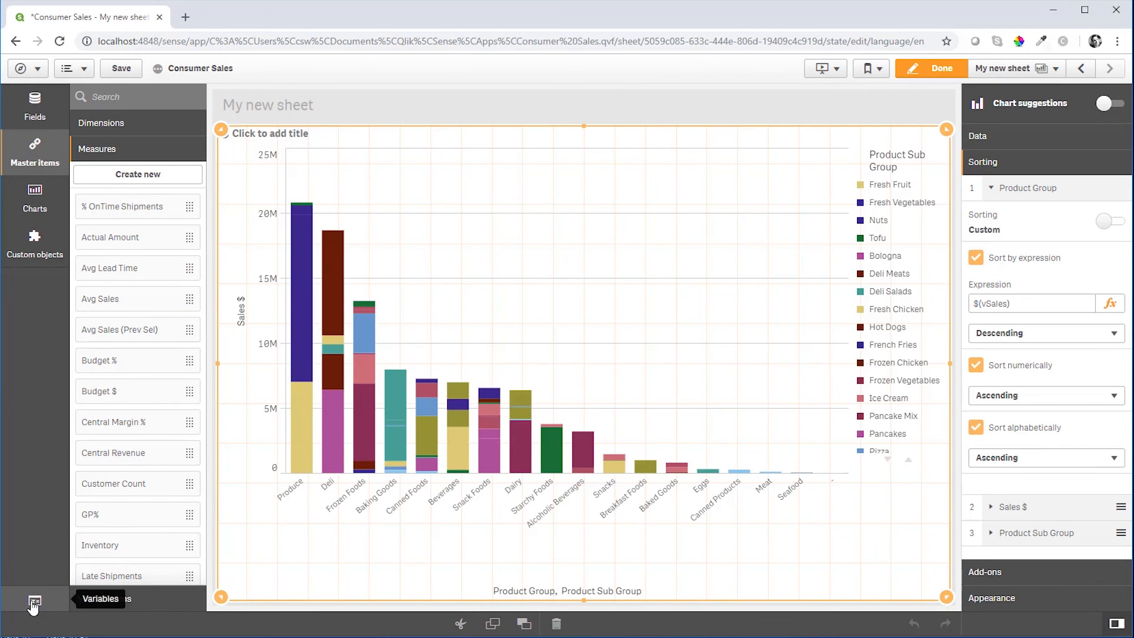